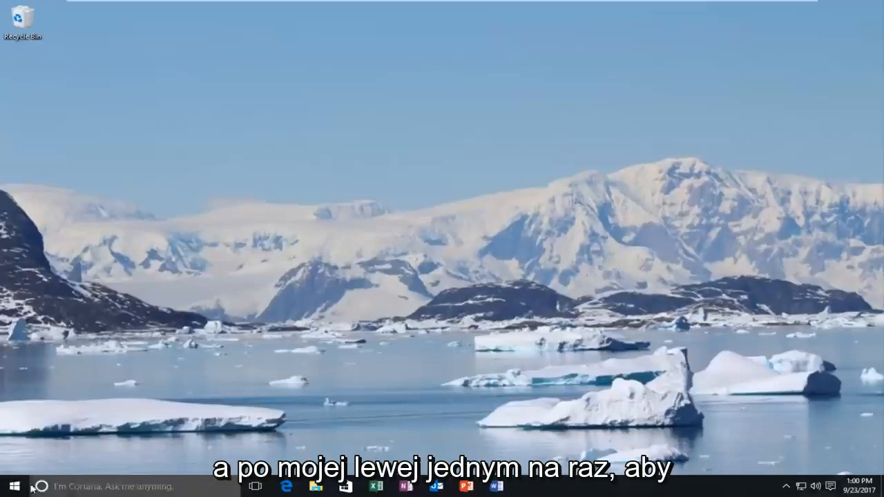
# Step: Search the Start menu for 'device manager'
pyautogui.click(10, 486)
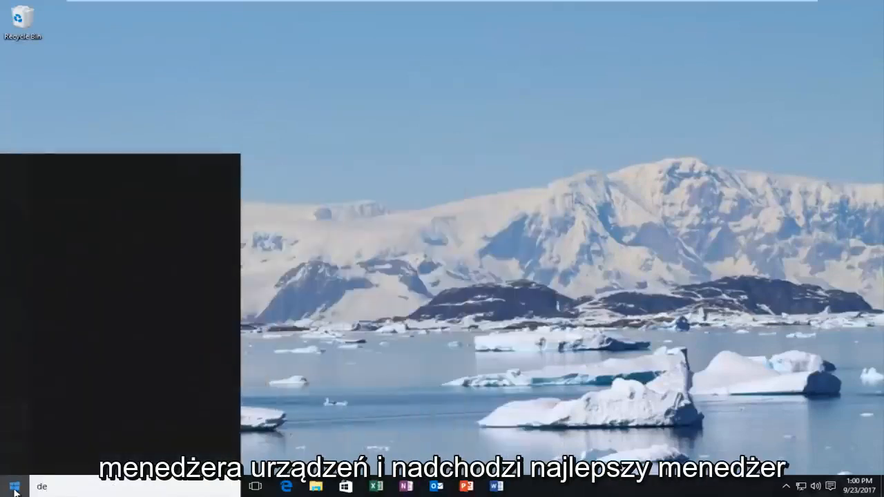
pyautogui.write('device manager')
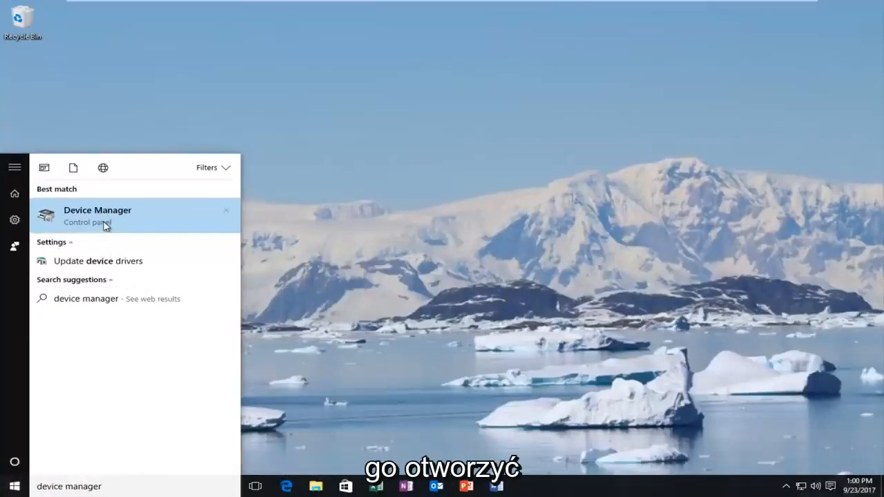
# Step: Open Device Manager and bring up the VMware Pointing Device's driver update wizard
pyautogui.click(97, 216)
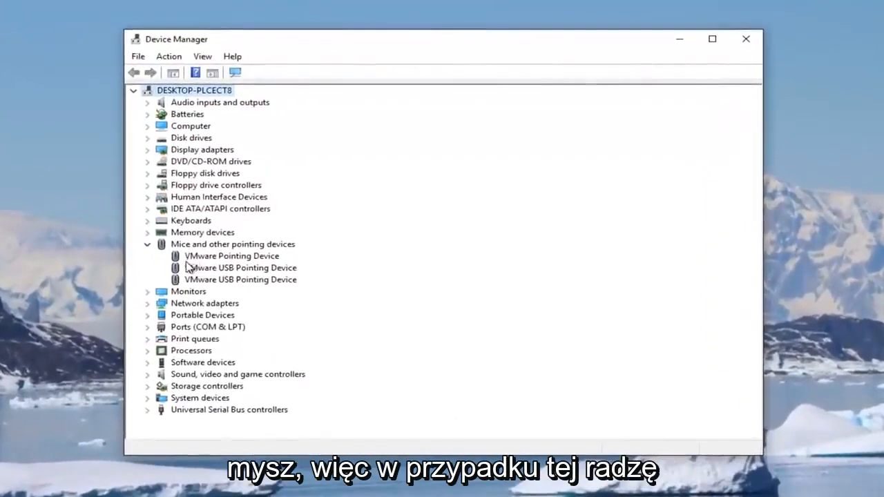
pyautogui.click(231, 255)
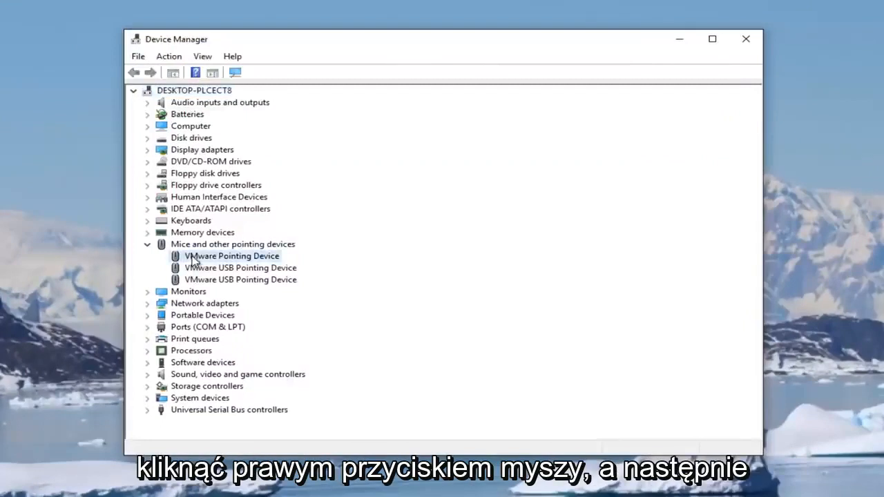
pyautogui.rightClick(231, 257)
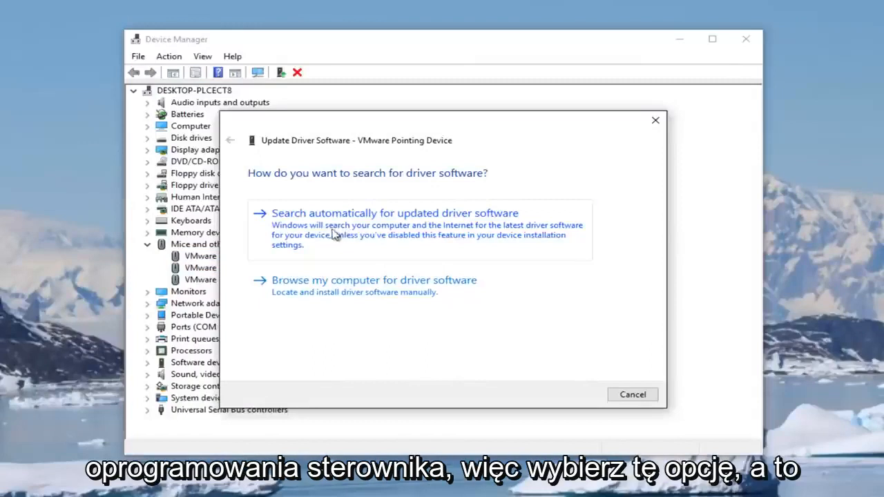
# Step: Search automatically for updated VMware Pointing Device driver software
pyautogui.click(394, 213)
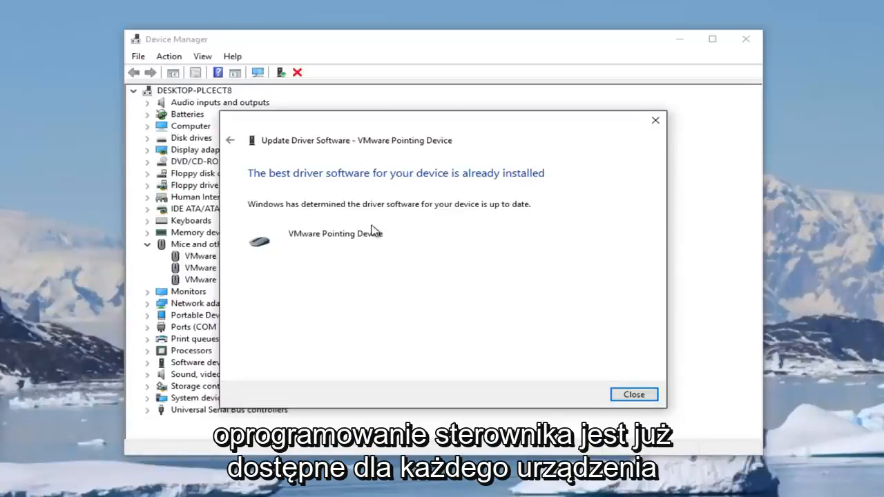
pyautogui.moveTo(416, 270)
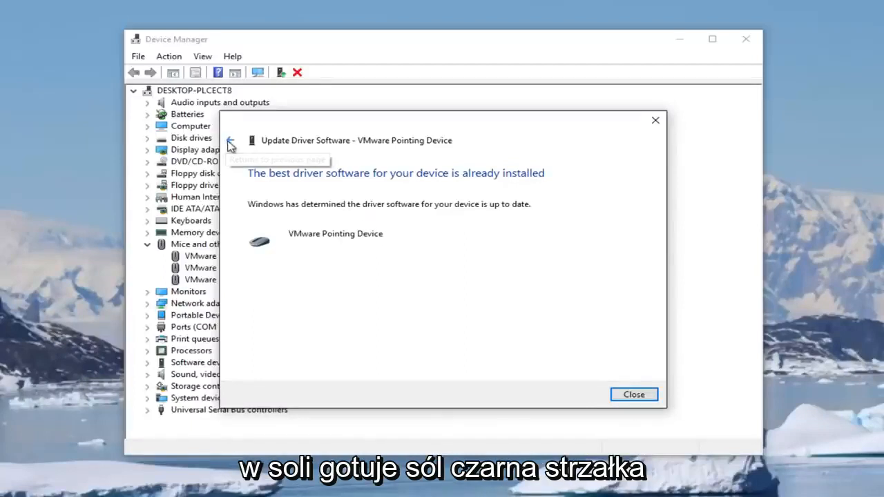
# Step: Go back, choose browsing the computer for drivers, then cancel the update
pyautogui.click(231, 144)
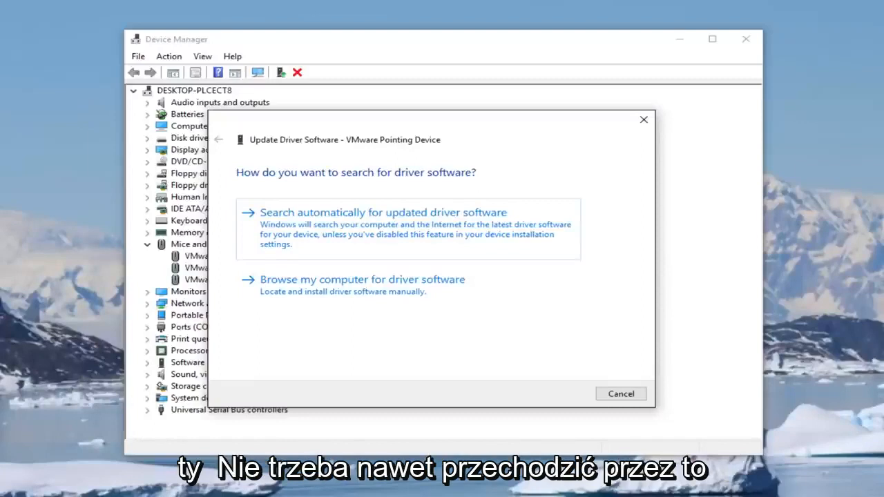
pyautogui.moveTo(364, 353)
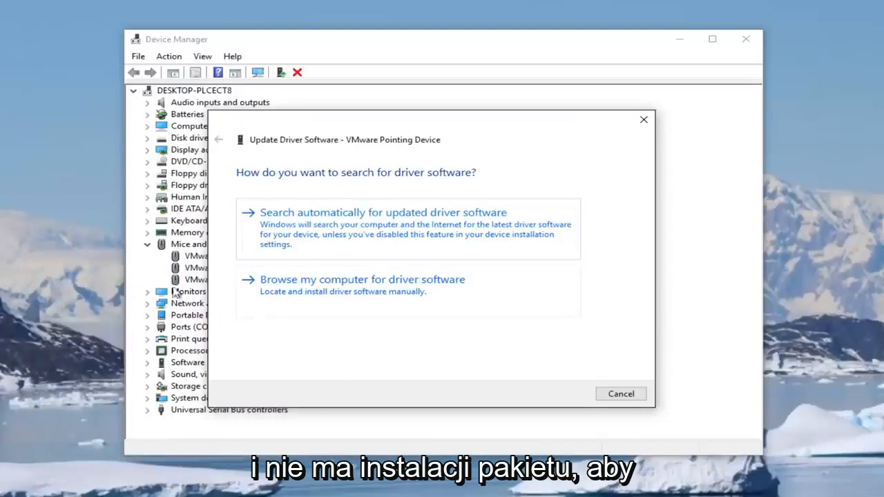
pyautogui.moveTo(377, 286)
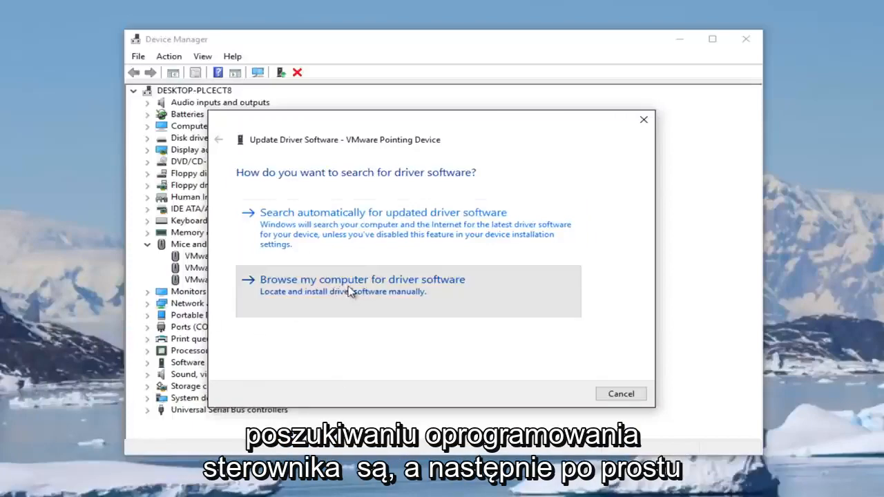
pyautogui.click(362, 279)
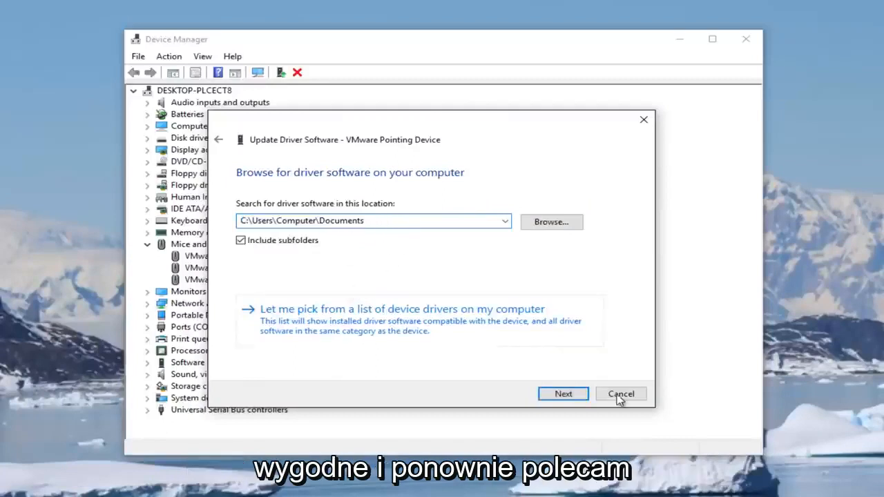
pyautogui.click(620, 394)
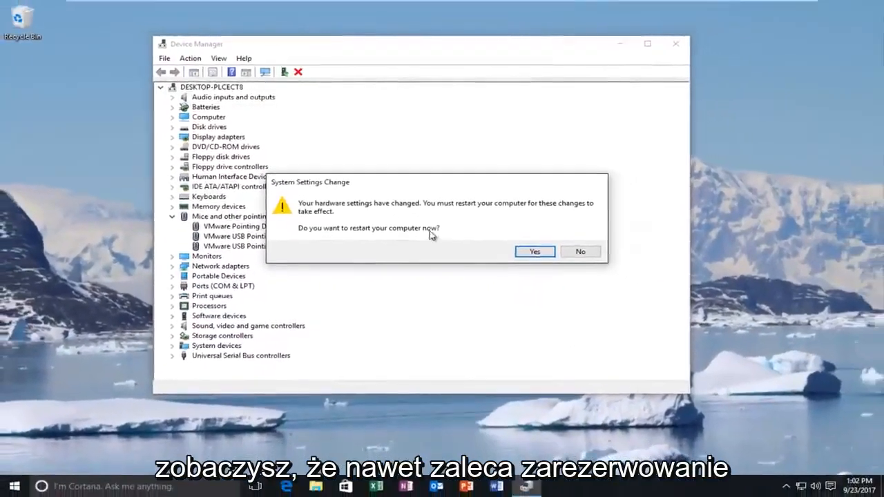
# Step: Decline the restart prompt and close Device Manager
pyautogui.click(581, 251)
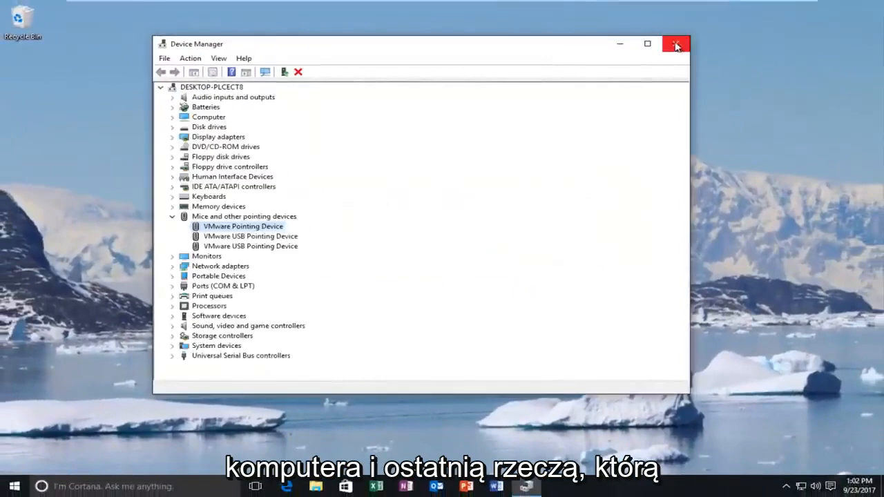
pyautogui.click(676, 44)
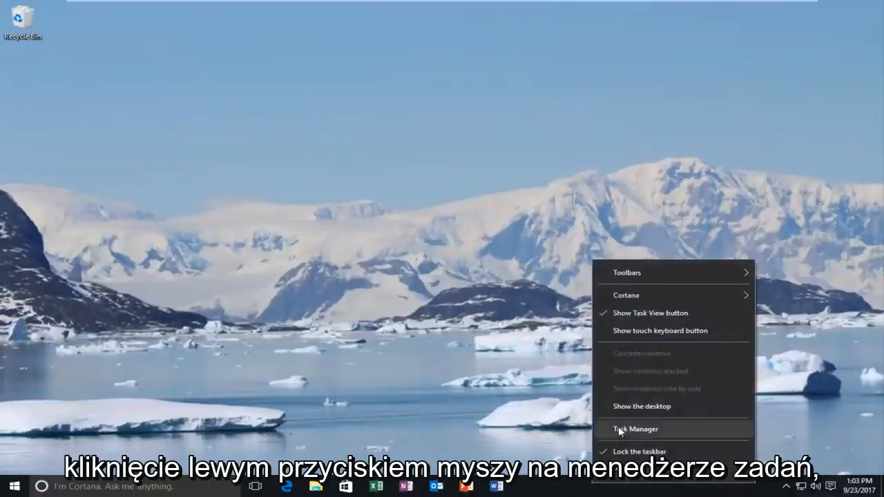
# Step: Open Task Manager and scroll the background processes to Microsoft Skype
pyautogui.click(635, 429)
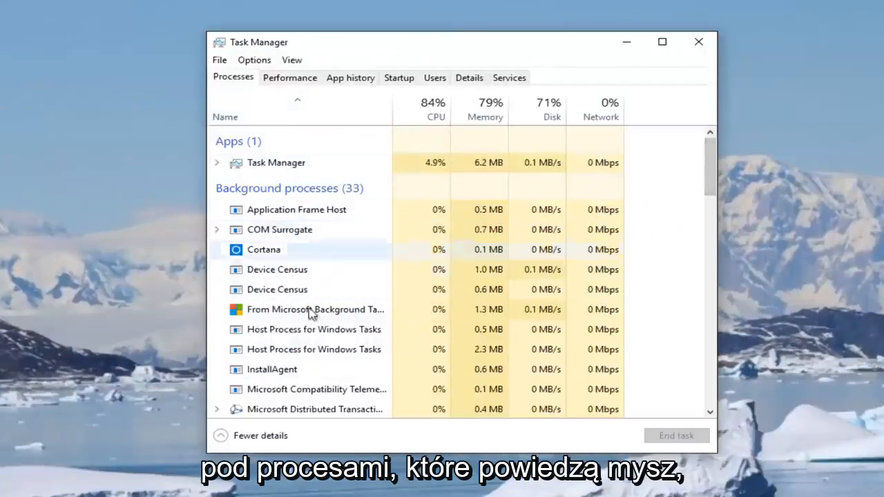
pyautogui.scroll(-3)
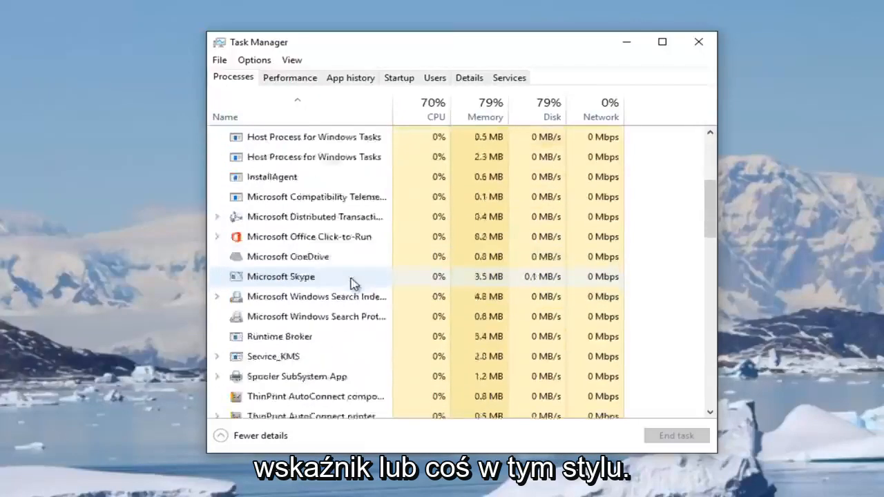
pyautogui.scroll(-3)
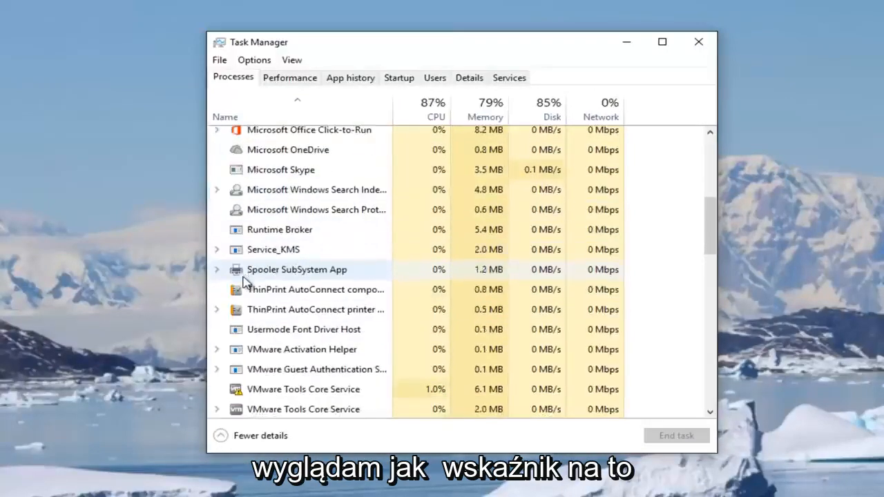
pyautogui.scroll(-3)
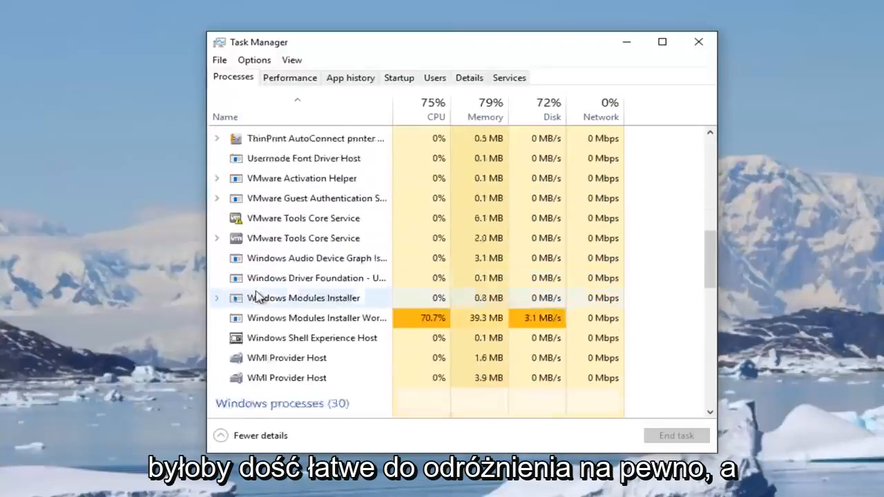
pyautogui.scroll(3)
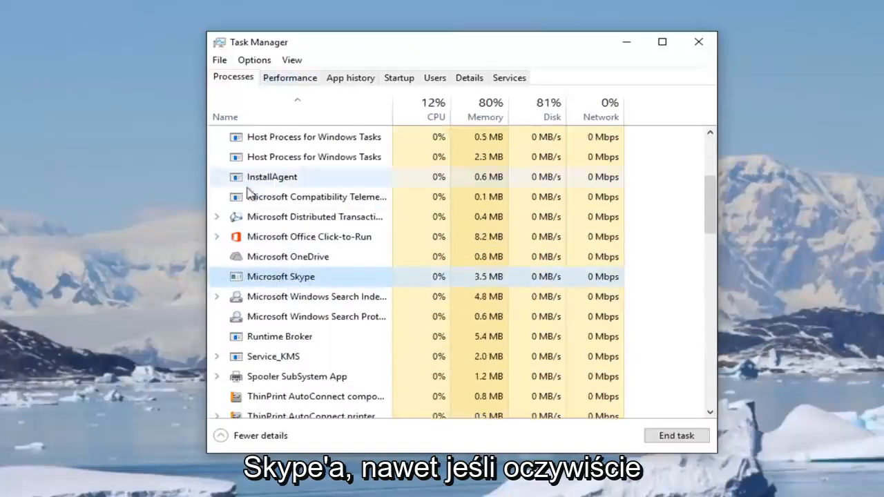
pyautogui.moveTo(280, 336)
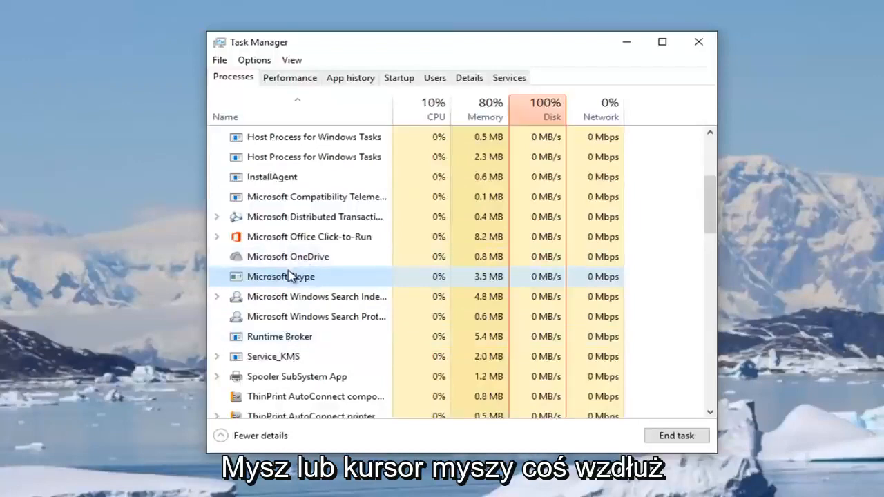
# Step: Turn on Windows 8 compatibility mode in SkypeHost's Properties
pyautogui.rightClick(280, 276)
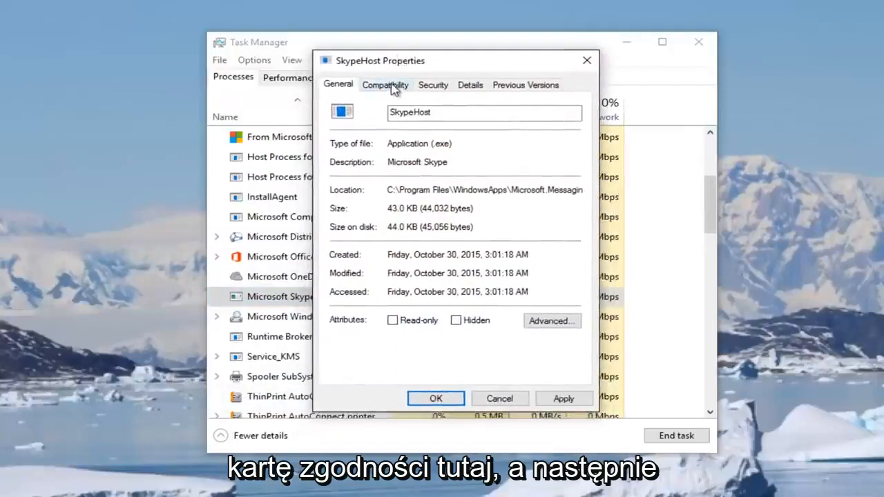
pyautogui.click(385, 84)
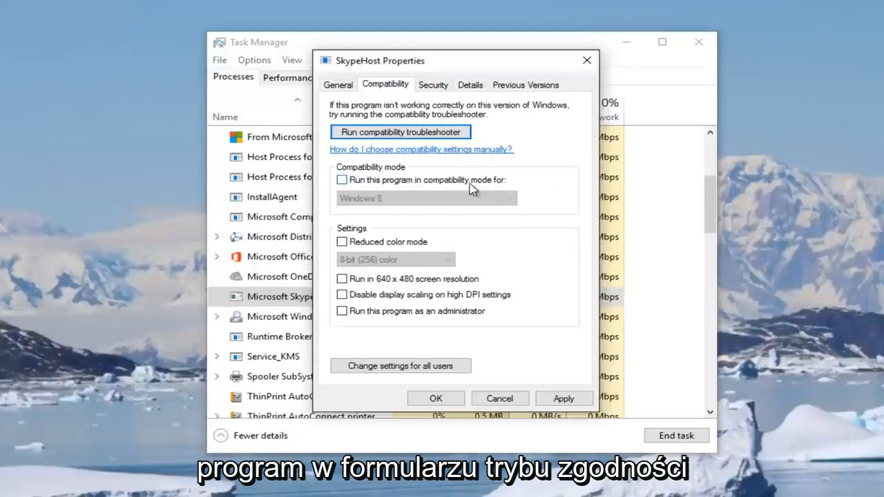
pyautogui.click(341, 179)
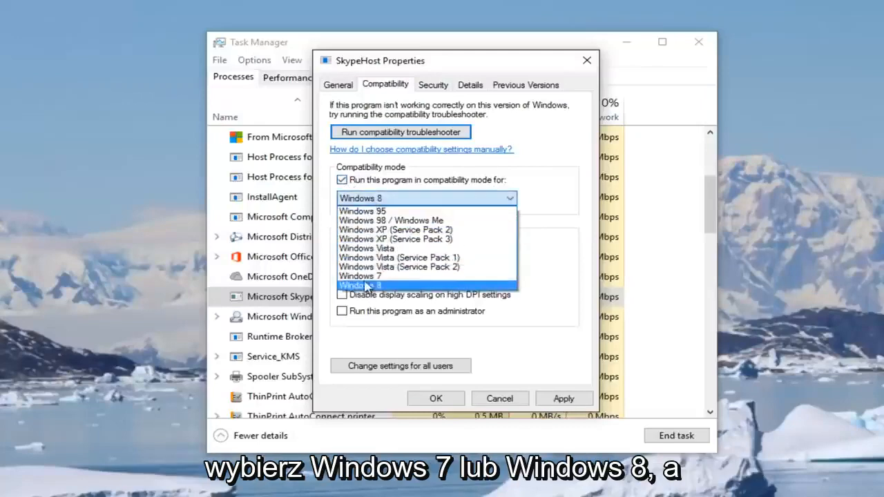
pyautogui.click(359, 285)
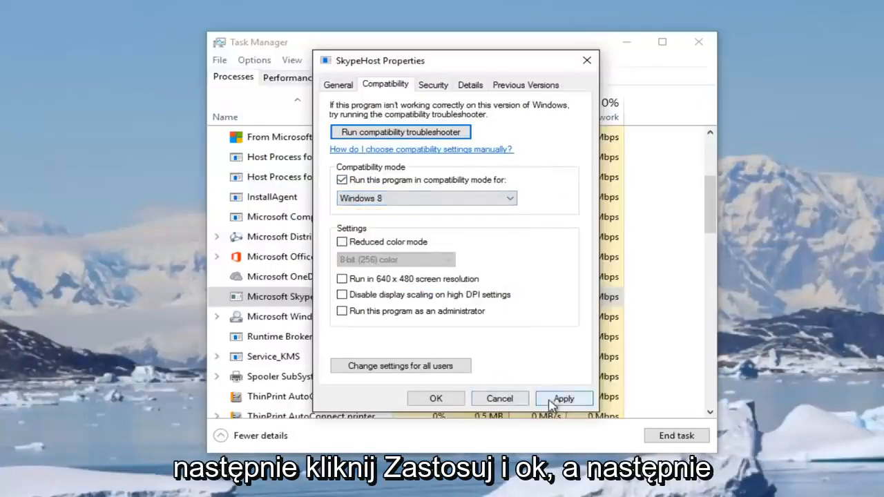